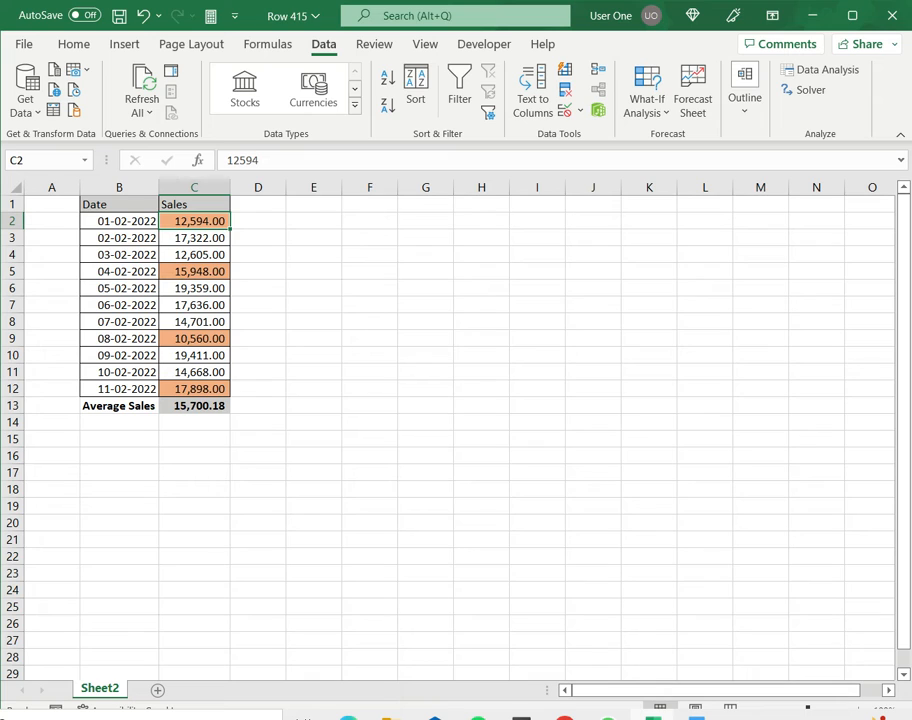
Turn on filtering and filter the Sales column by the orange cell colour.
click(194, 204)
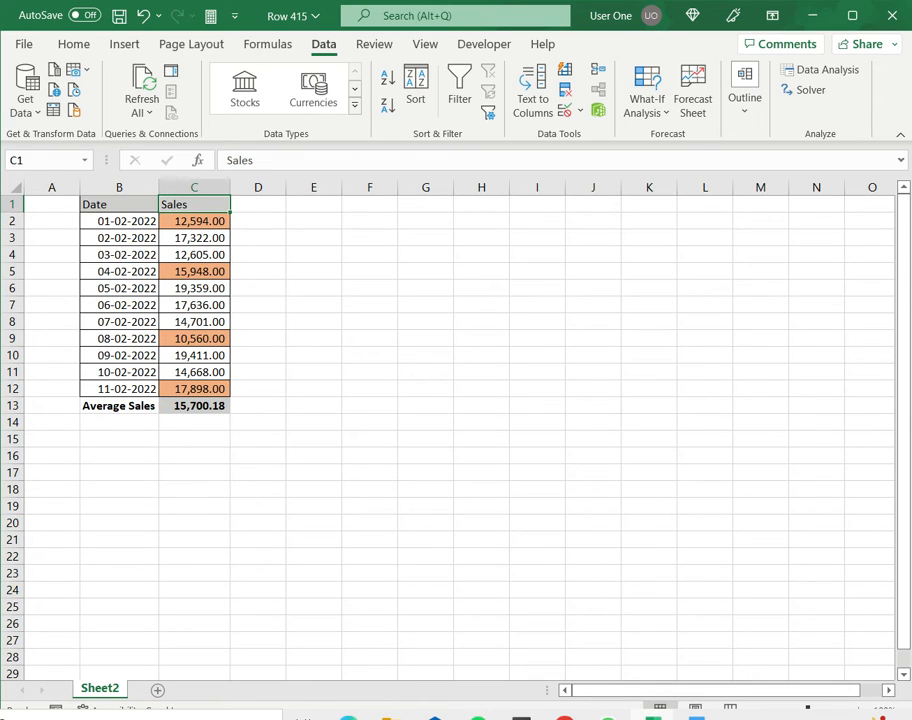
mouse_move(358, 59)
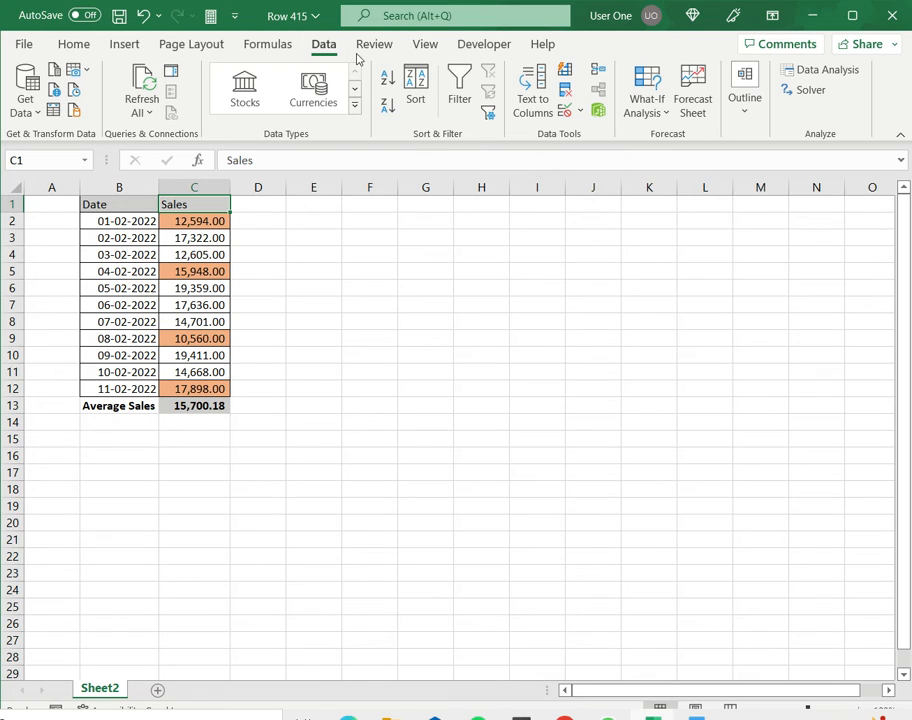
click(459, 88)
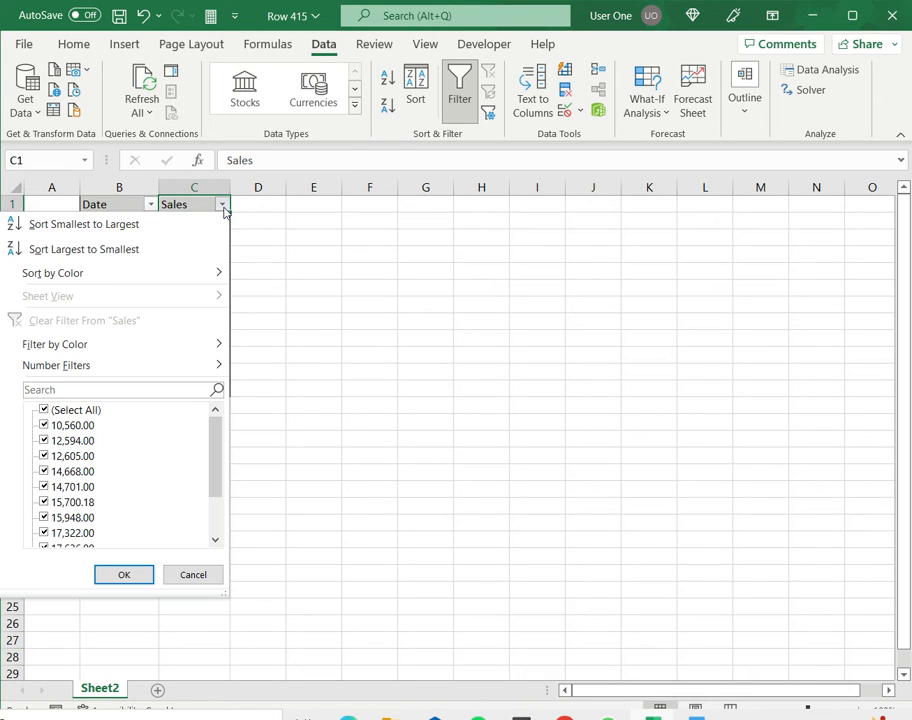
click(55, 344)
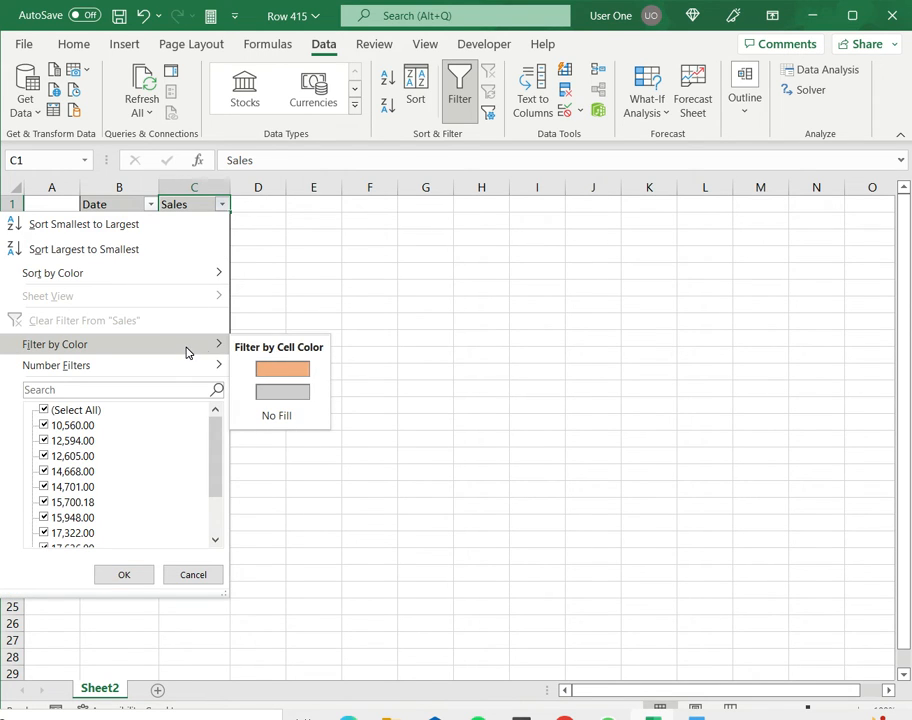
click(281, 368)
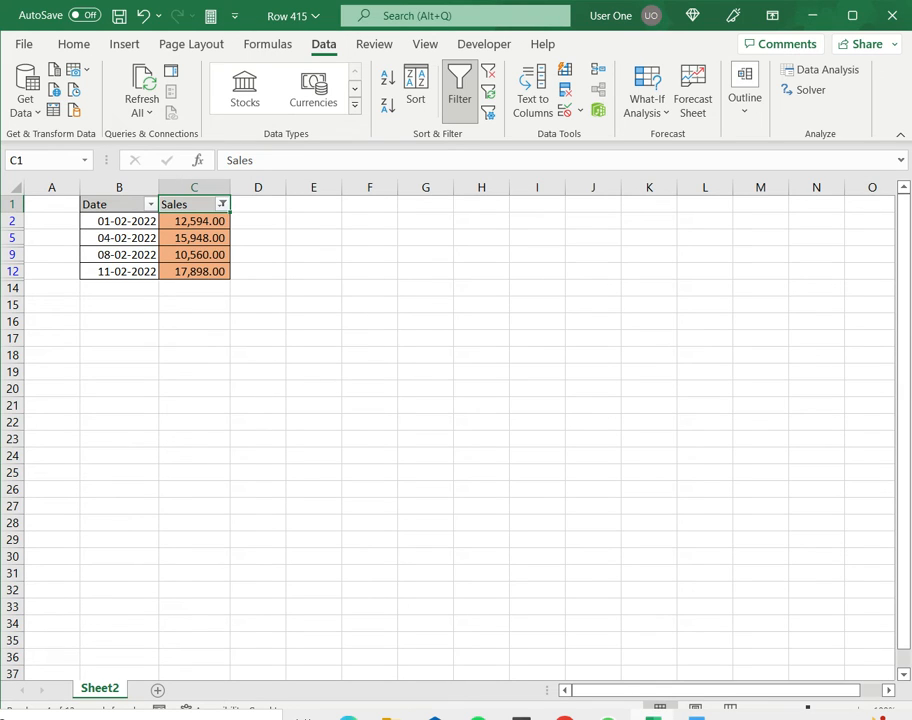
Delete the four filtered orange rows and turn off the filter, averaging 16,528.86.
click(12, 221)
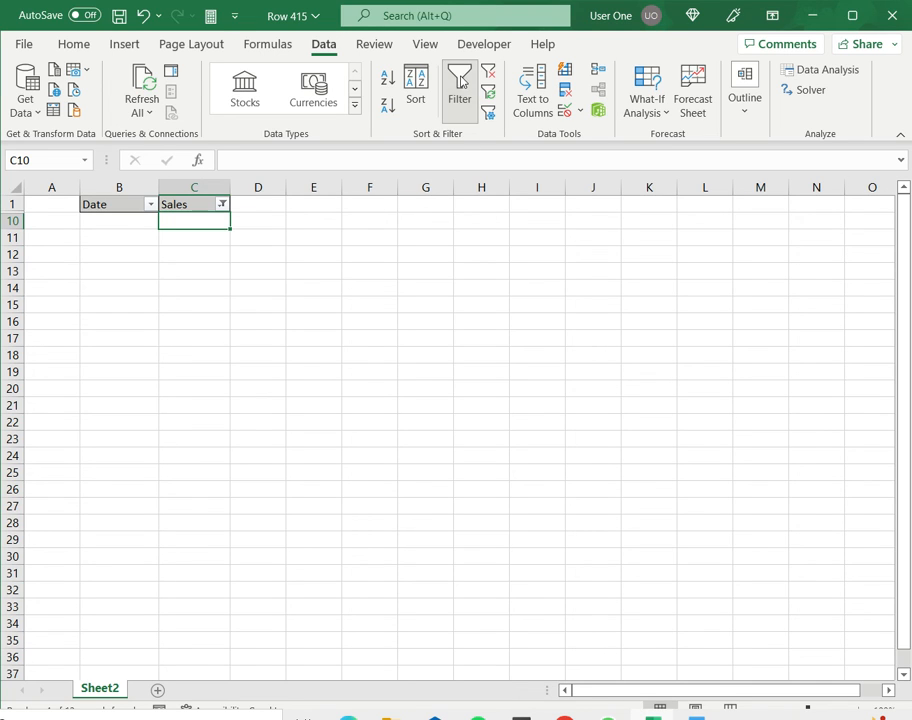
click(459, 88)
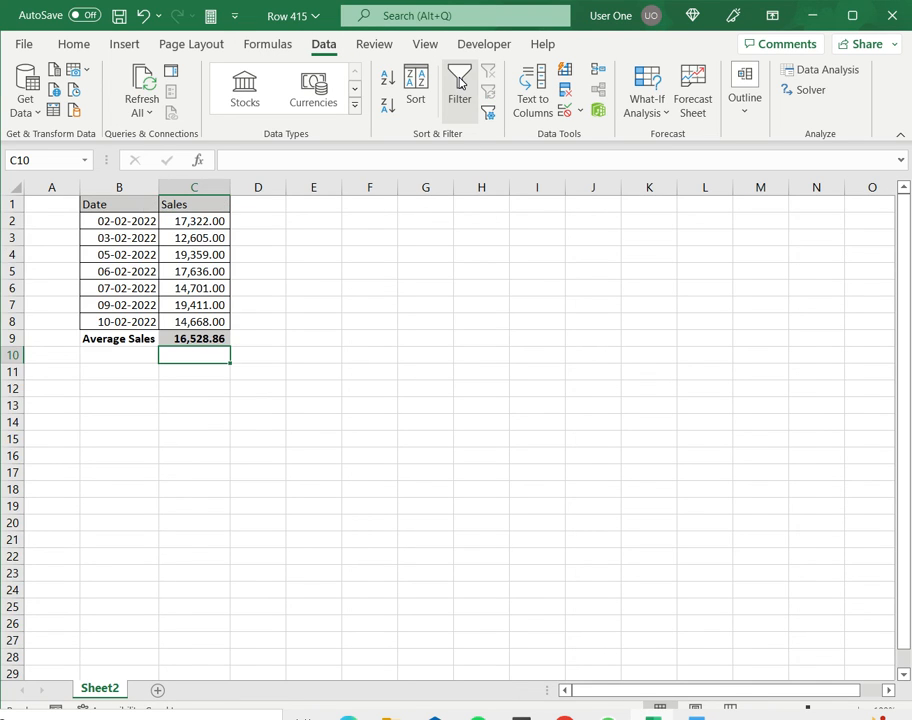